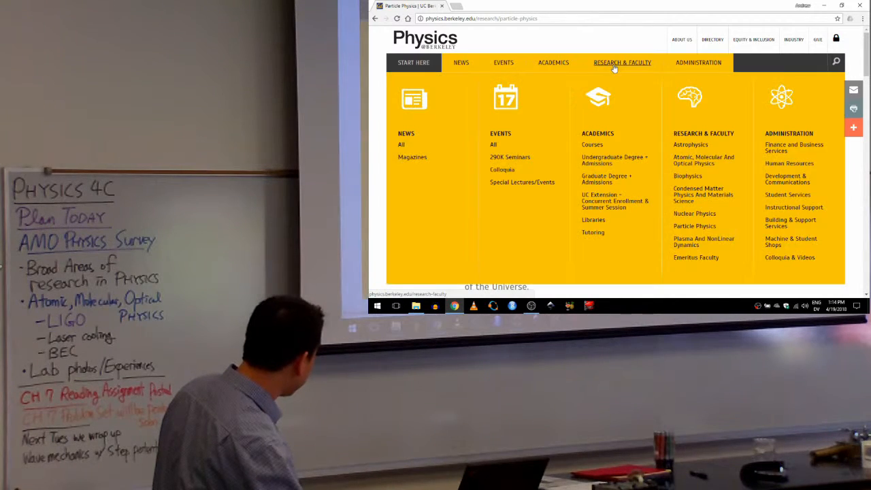
Step: Go to the Atomic, Molecular and Optical Physics research page from the Research & Faculty menu
{"action": "left_click", "coordinate": [702, 160]}
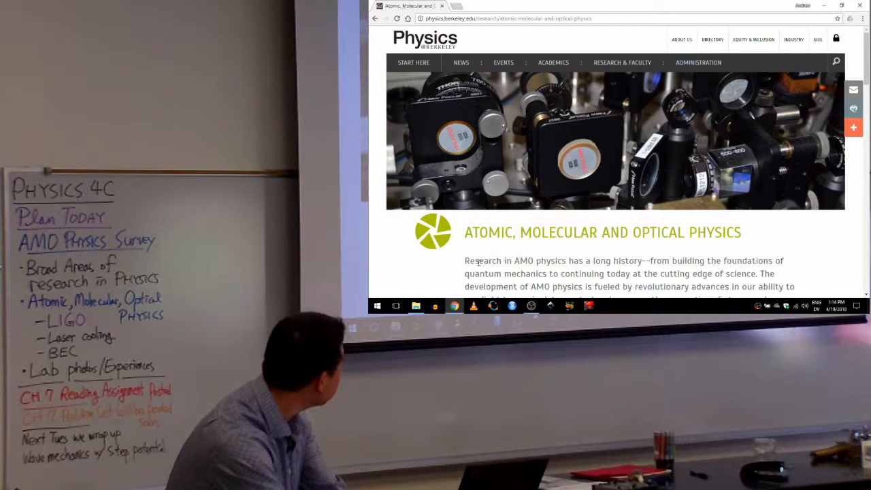
Step: Select the sentence fragment 'Research in AMO physics has a long history'
{"action": "left_click_drag", "start_coordinate": [466, 261], "coordinate": [640, 261]}
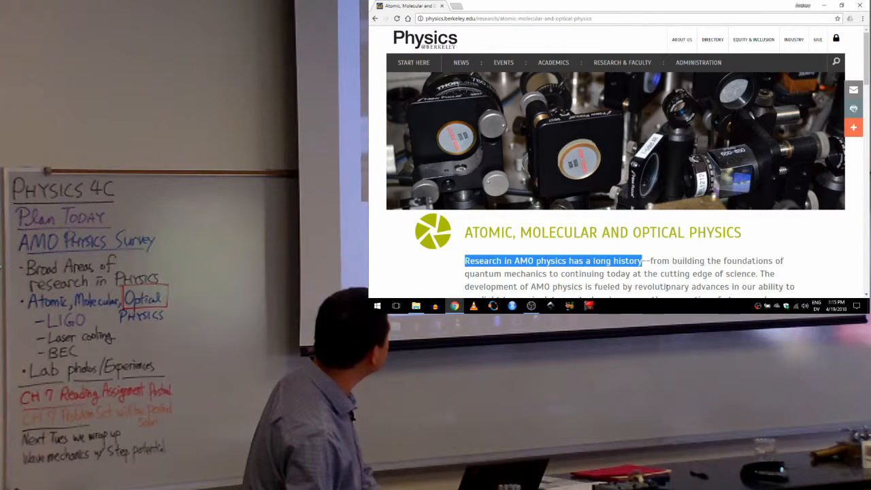
Step: In a new tab, navigate to phet.colorado.edu via the 'phet' address-bar suggestion
{"action": "left_click", "coordinate": [531, 6]}
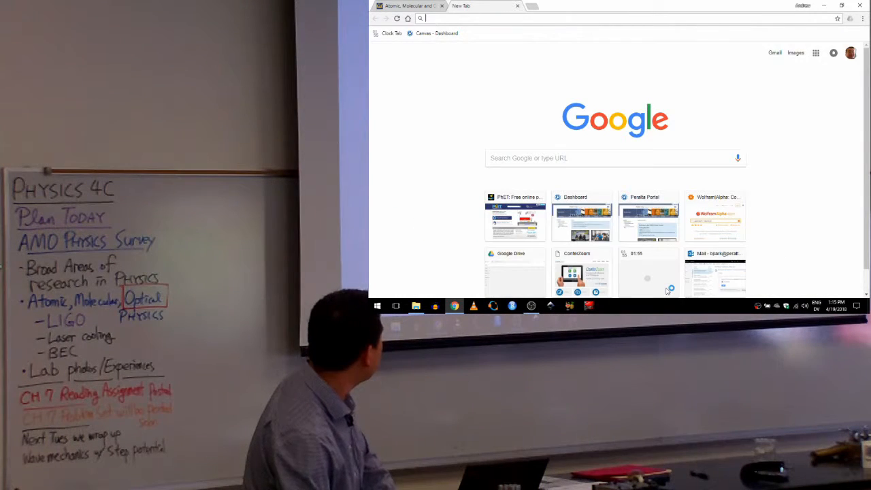
{"action": "type", "text": "phet"}
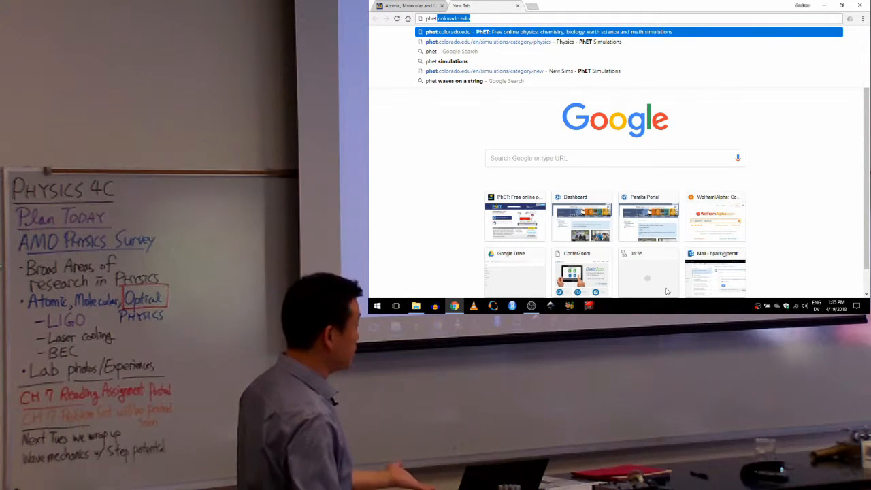
{"action": "left_click", "coordinate": [548, 31]}
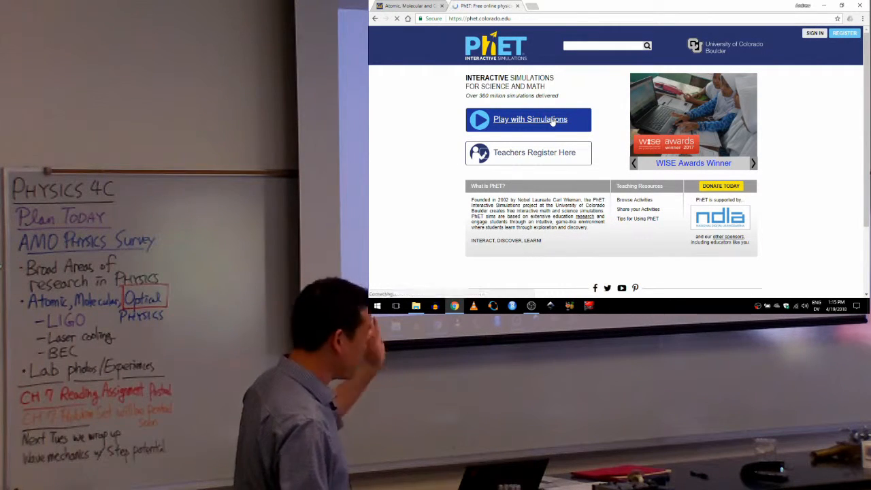
Step: Browse the Physics simulations catalog and scroll until the Lasers thumbnail appears
{"action": "left_click", "coordinate": [531, 120]}
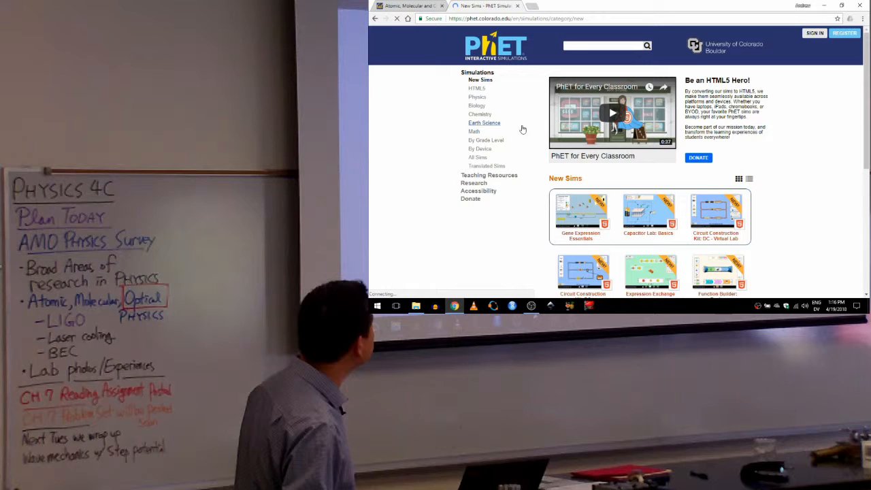
{"action": "left_click", "coordinate": [476, 96]}
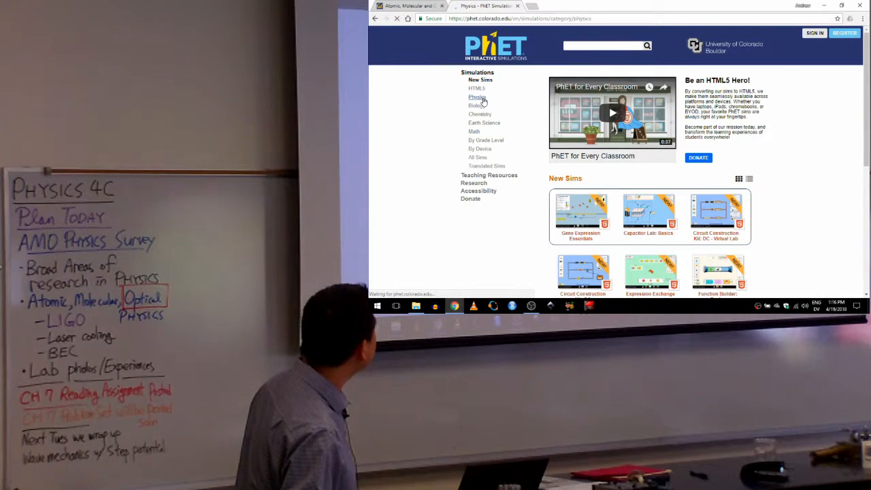
{"action": "left_click", "coordinate": [477, 97]}
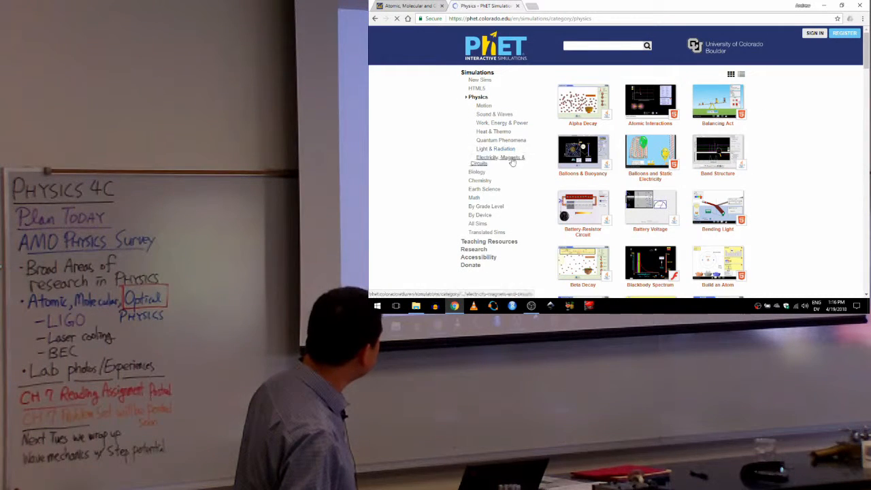
{"action": "scroll", "scroll_direction": "down", "scroll_amount": 3}
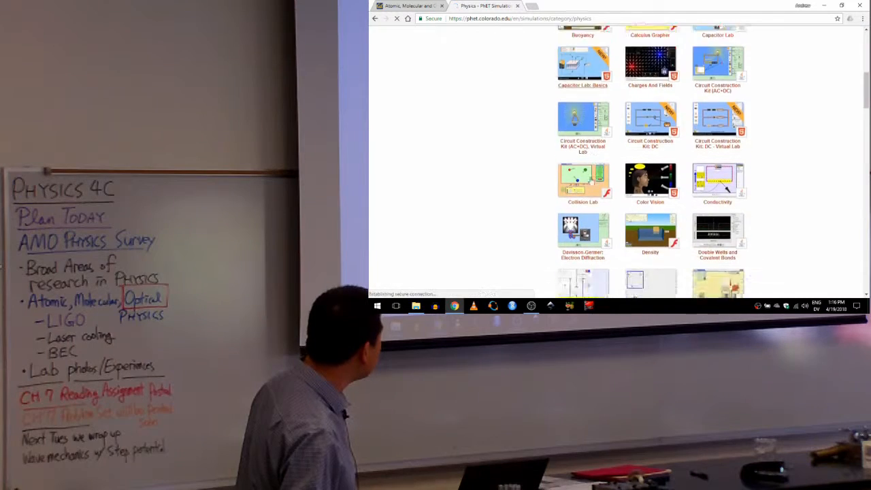
{"action": "scroll", "scroll_direction": "down", "scroll_amount": 3}
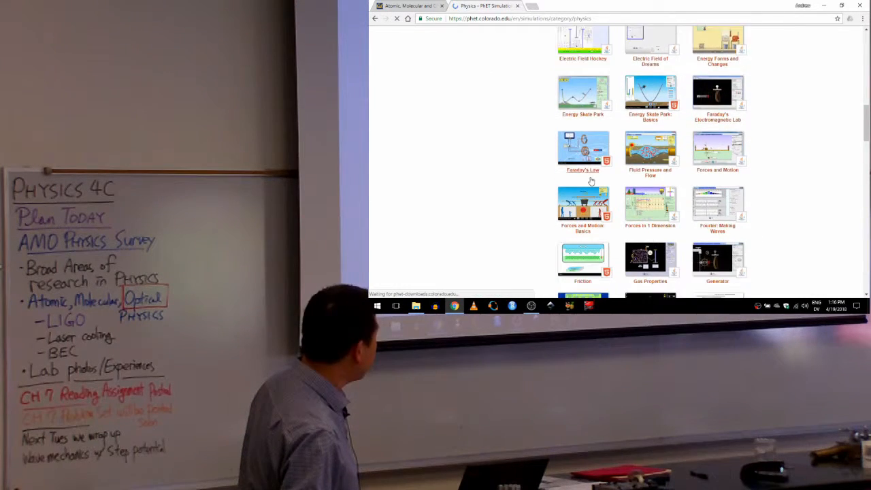
{"action": "scroll", "scroll_direction": "down", "scroll_amount": 3}
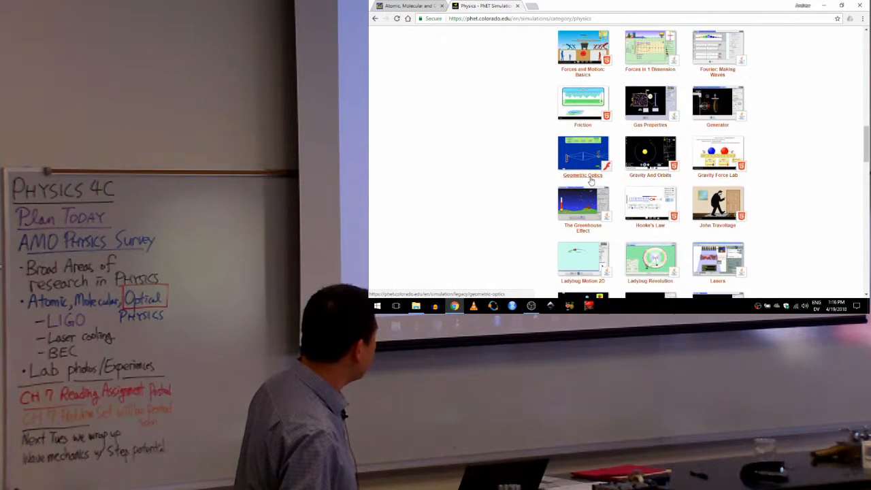
{"action": "scroll", "scroll_direction": "down", "scroll_amount": 3}
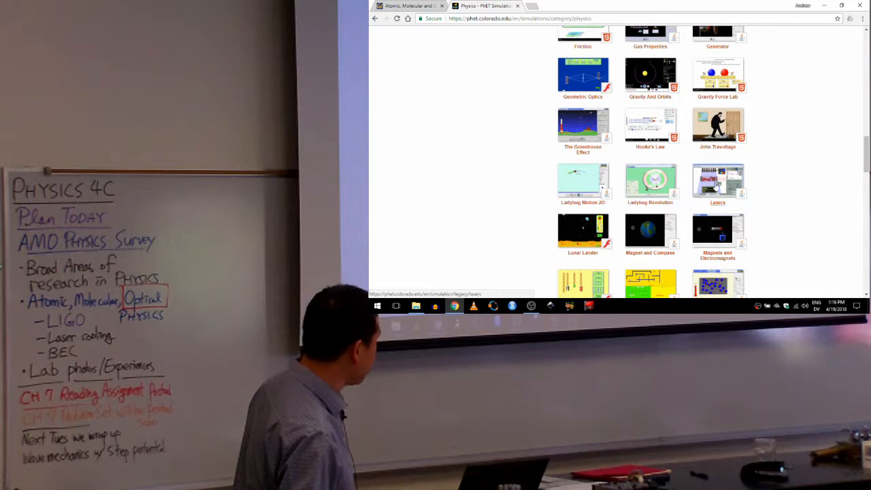
Step: Launch the Lasers Java simulation, keeping lasers_en.jnlp, postponing the Java update and allowing it to run
{"action": "left_click", "coordinate": [718, 180]}
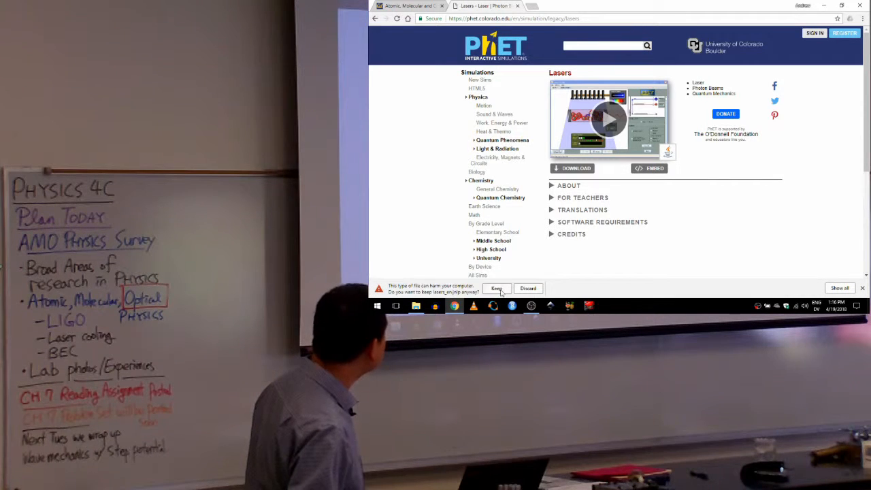
{"action": "left_click", "coordinate": [495, 288]}
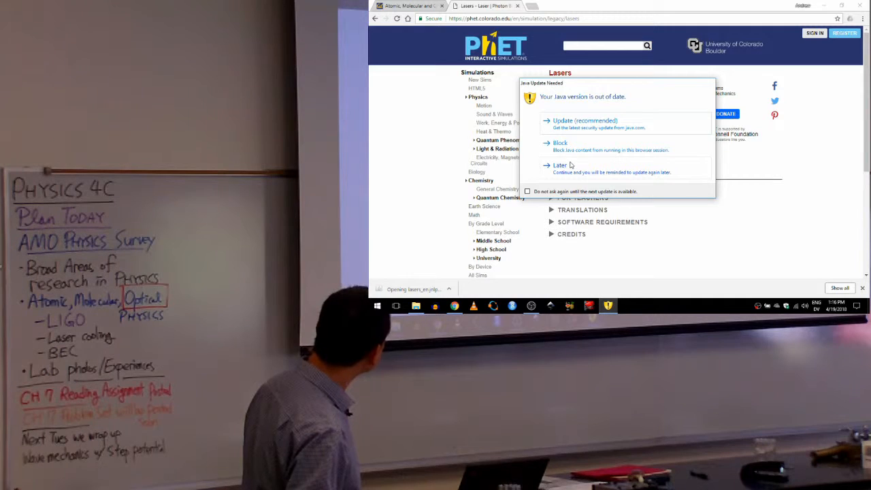
{"action": "left_click", "coordinate": [559, 165]}
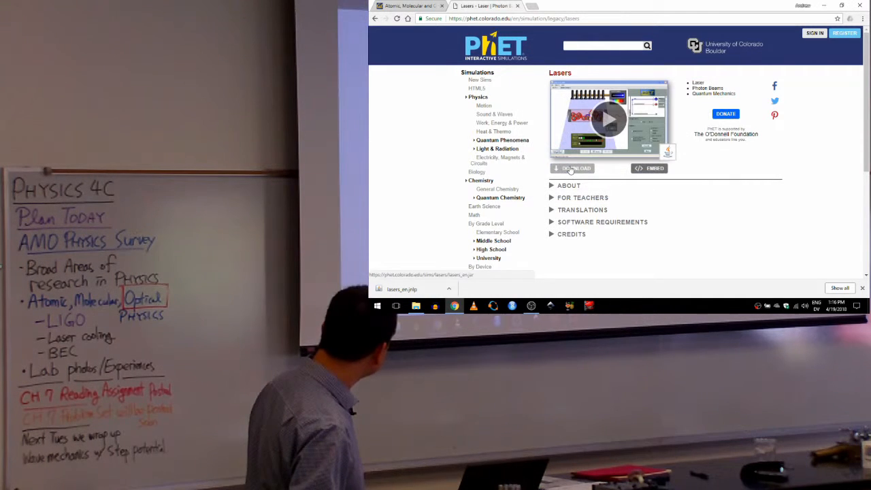
{"action": "left_click", "coordinate": [571, 169]}
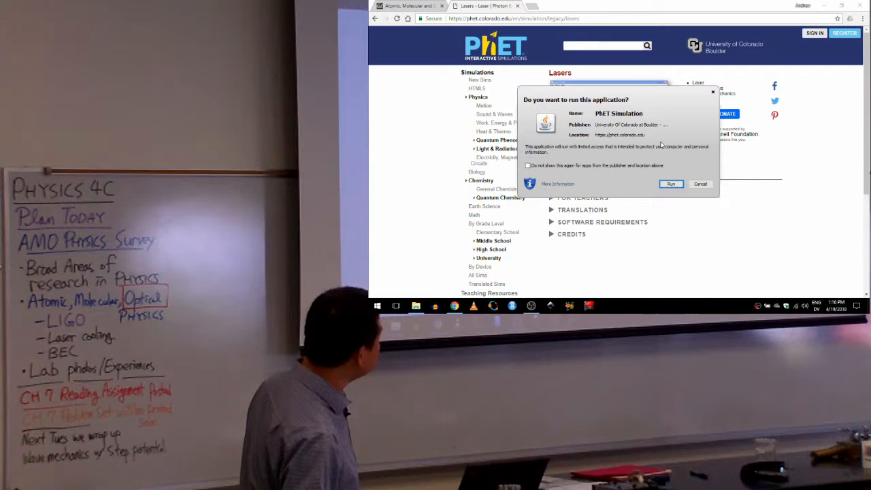
{"action": "left_click", "coordinate": [669, 183]}
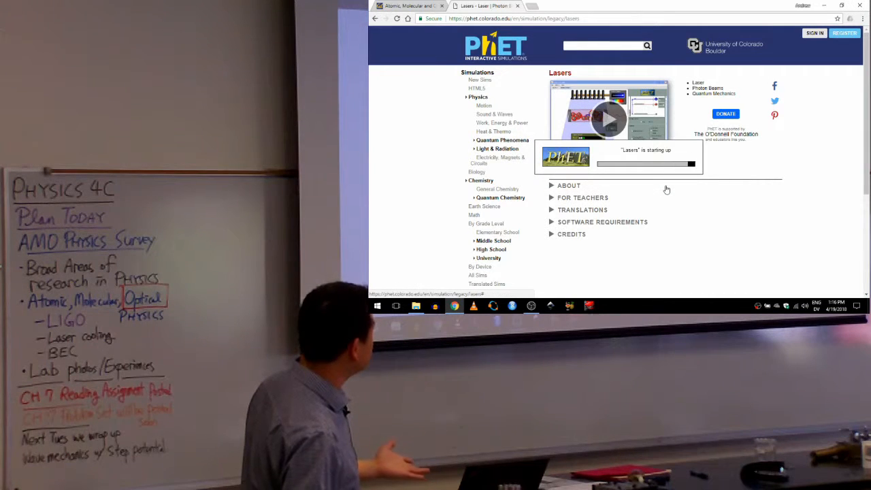
{"action": "left_click", "coordinate": [609, 120]}
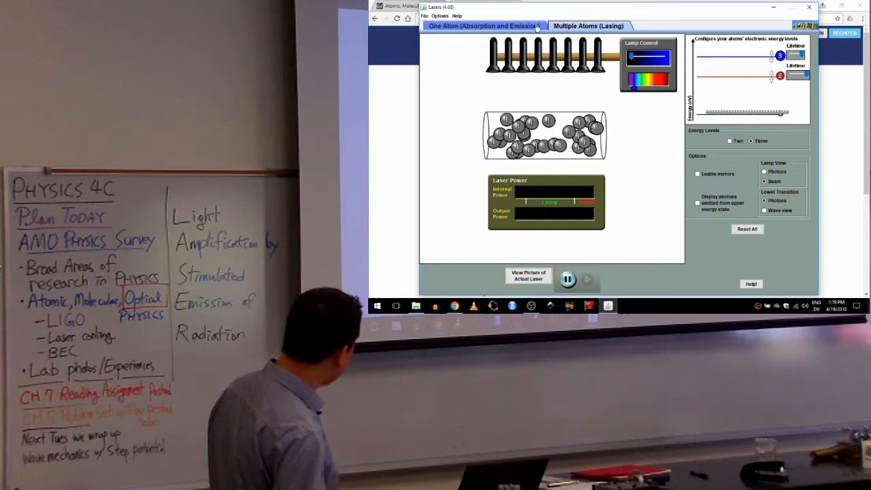
Step: Visit the One Atom view briefly, then return to Multiple Atoms (Lasing) so the lamps pump the atoms
{"action": "left_click", "coordinate": [483, 26]}
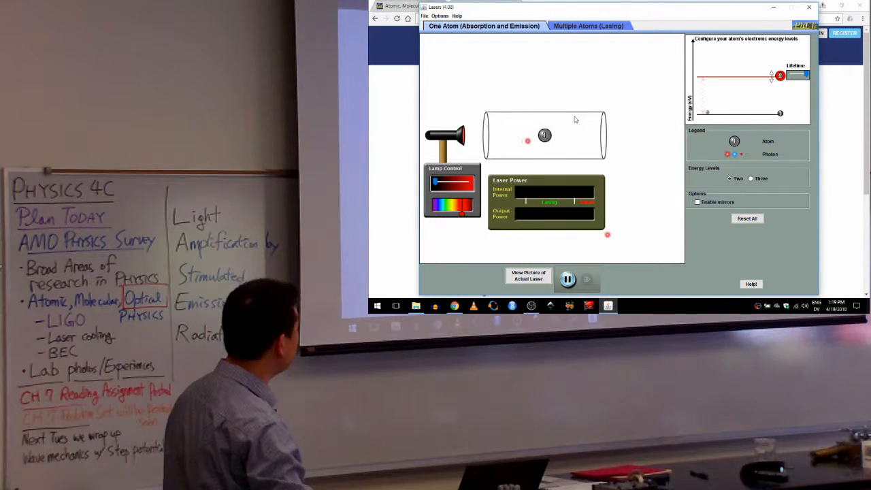
{"action": "left_click", "coordinate": [588, 26]}
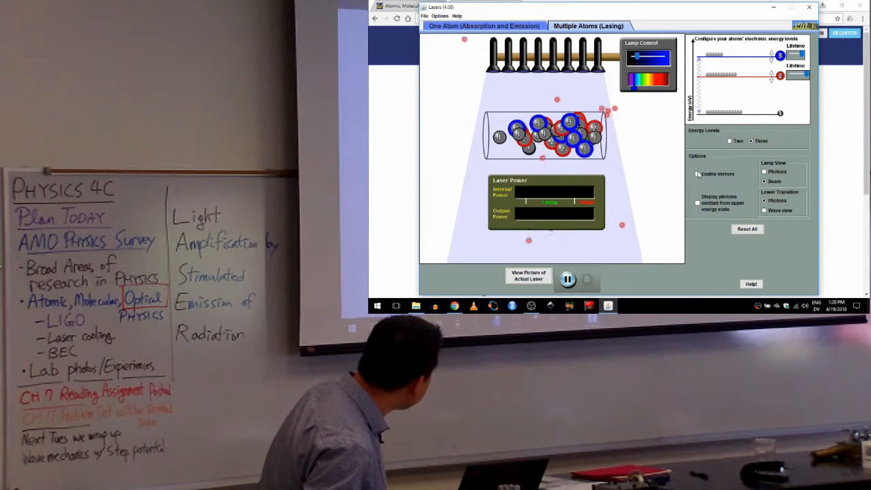
Step: Turn on Enable mirrors so photons build up in the tube and laser power rises
{"action": "left_click", "coordinate": [698, 174]}
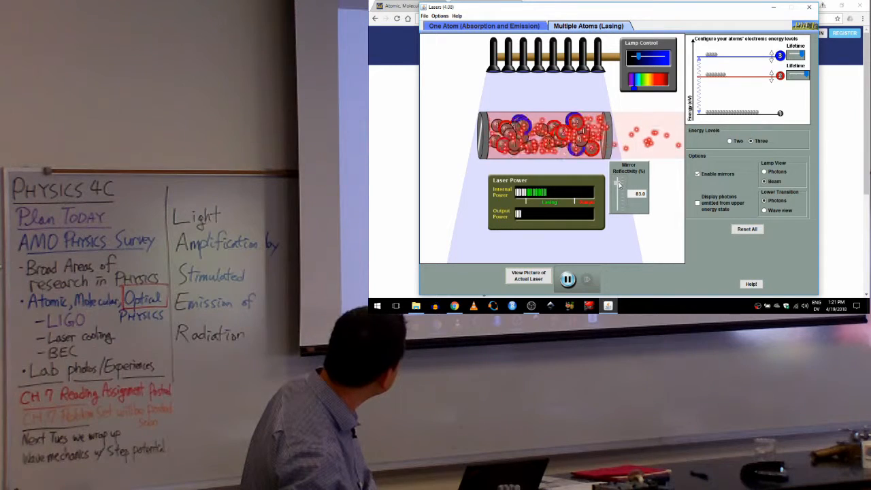
Step: Adjust the Mirror Reflectivity slider to a new value while the atoms keep lasing
{"action": "left_click_drag", "start_coordinate": [619, 183], "coordinate": [619, 194]}
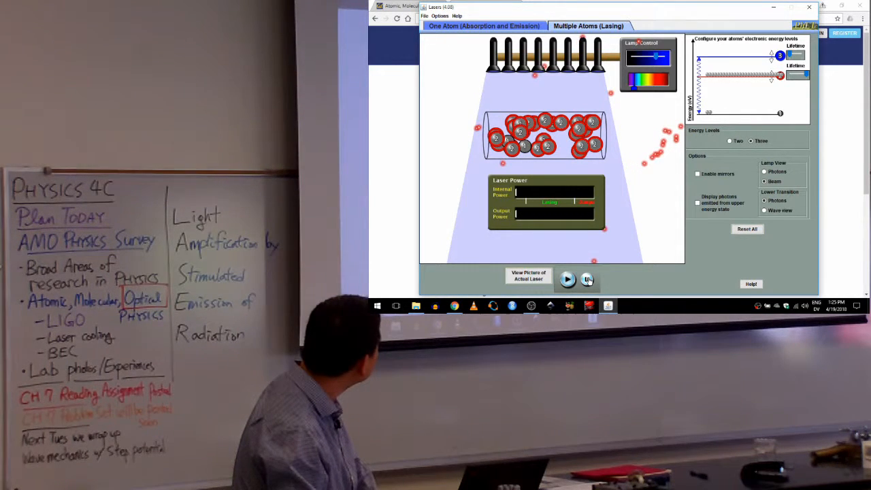
Step: Turn on the lamp in the Multiple Atoms (Lasing) tab so the atoms become excited
{"action": "left_click", "coordinate": [588, 279]}
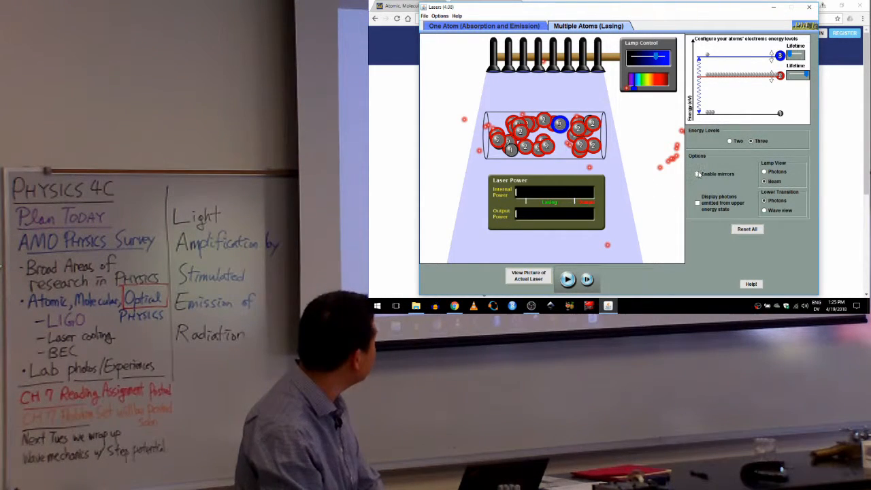
Step: Enable mirrors to watch the lasing, then switch back to the Berkeley AMO physics tab
{"action": "left_click", "coordinate": [698, 174]}
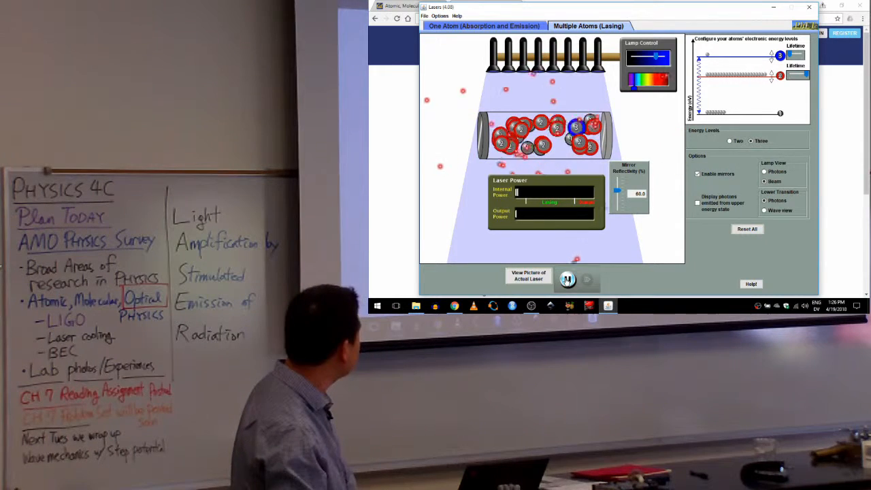
{"action": "left_click", "coordinate": [566, 279]}
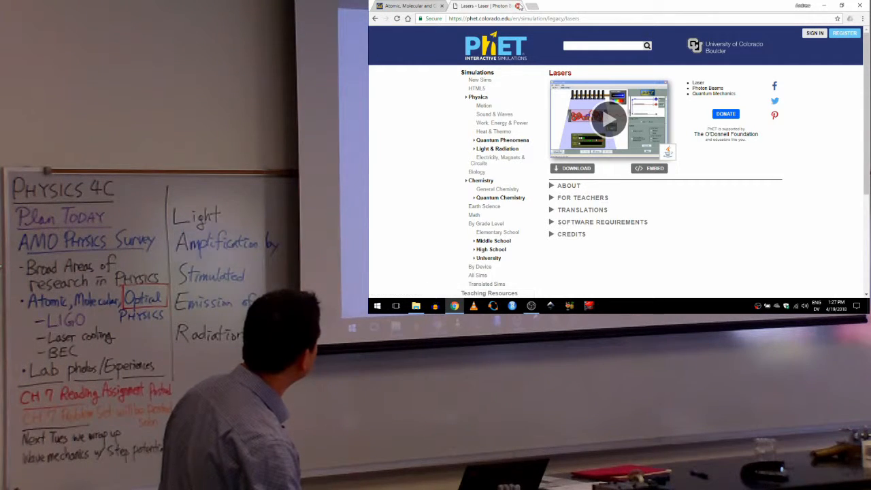
{"action": "left_click", "coordinate": [409, 6]}
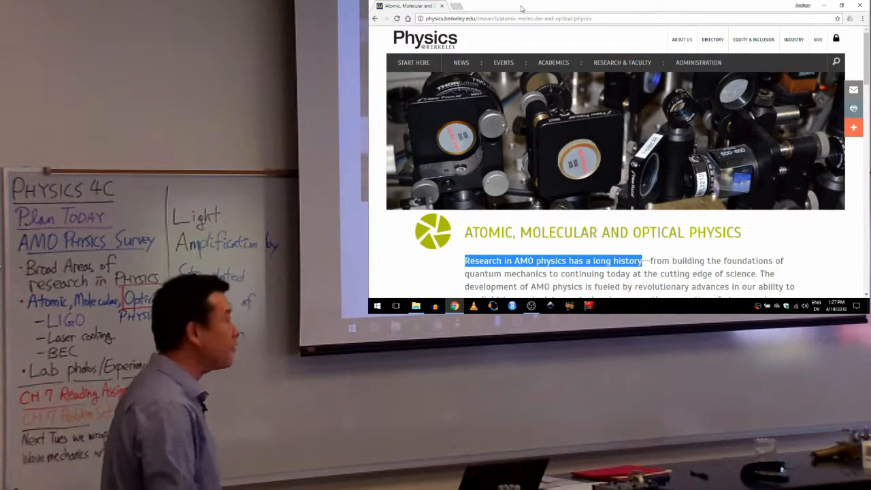